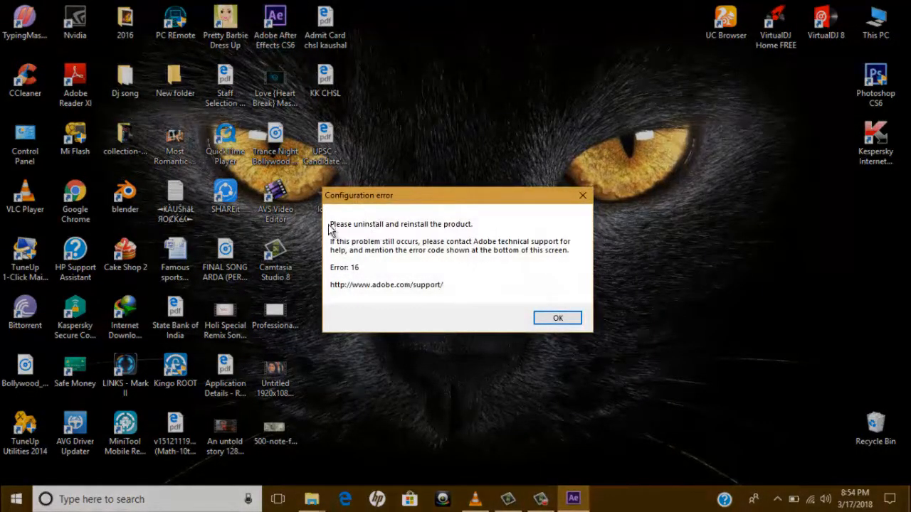
mouse_move(483, 239)
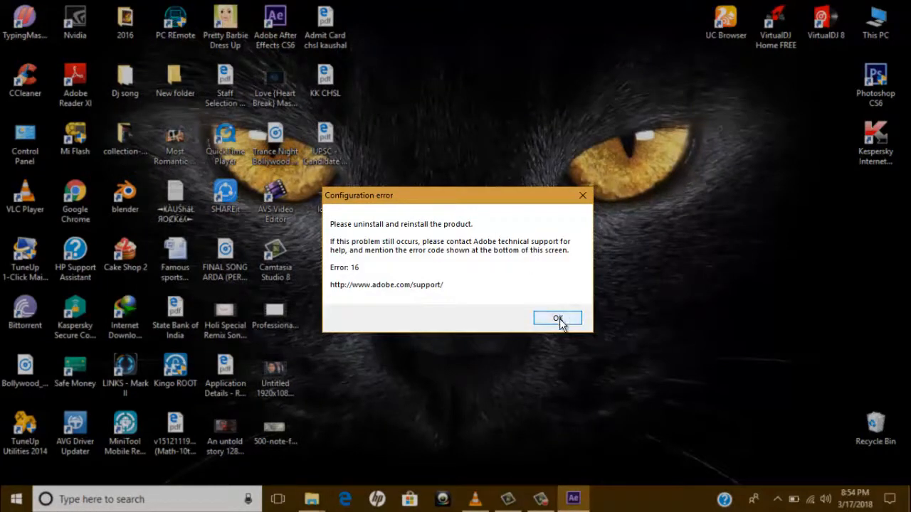
Dismiss the Adobe configuration error (Error 16) dialog with OK
click(558, 318)
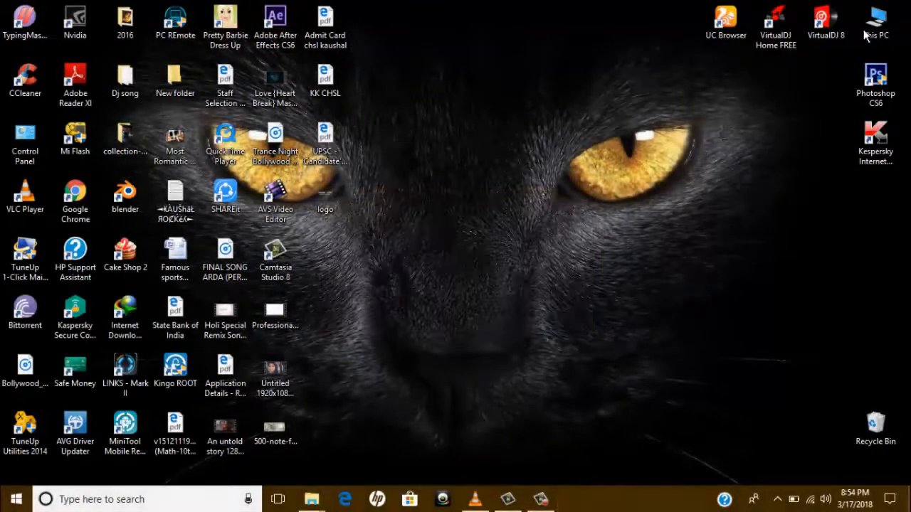
Browse from This PC to C:\Program Files\Adobe\Adobe After Effects CS6
double_click(876, 21)
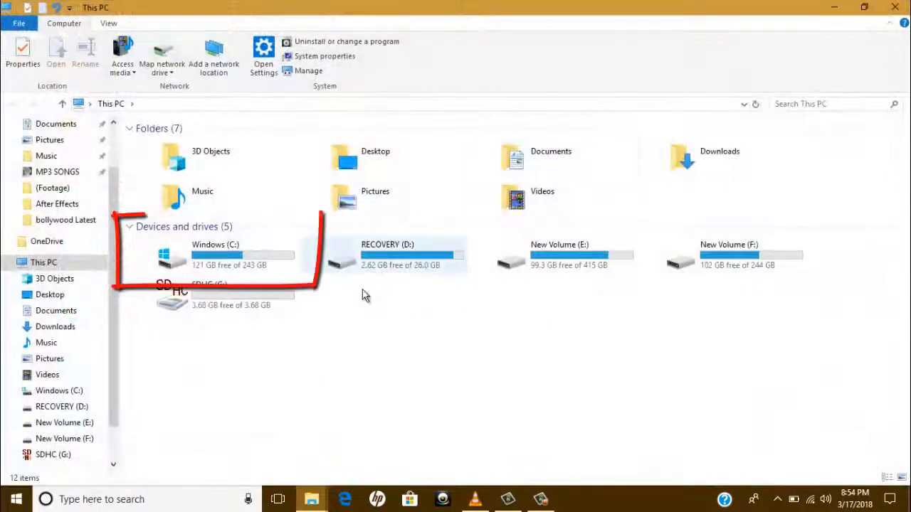
double_click(215, 256)
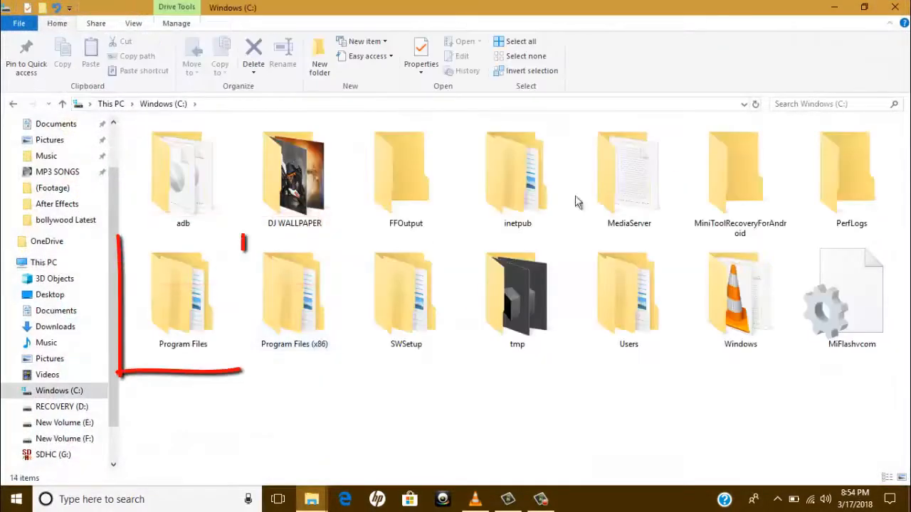
double_click(182, 292)
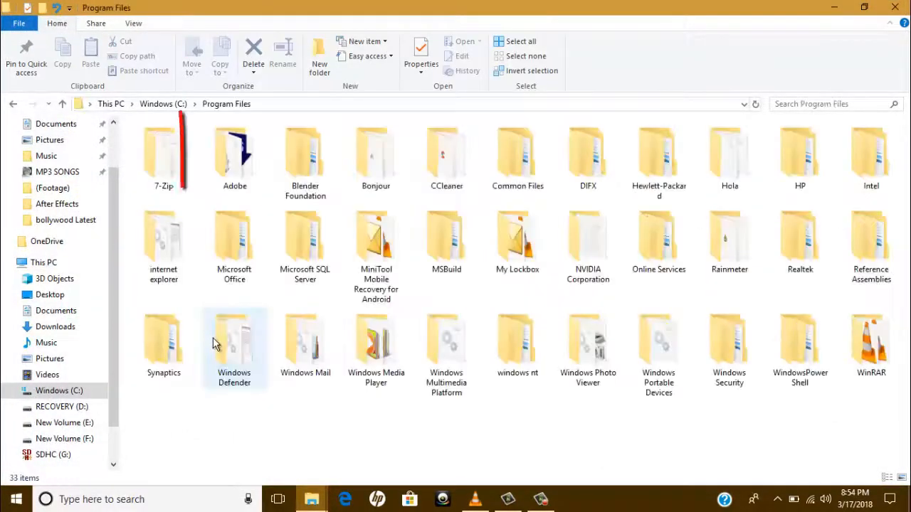
double_click(234, 154)
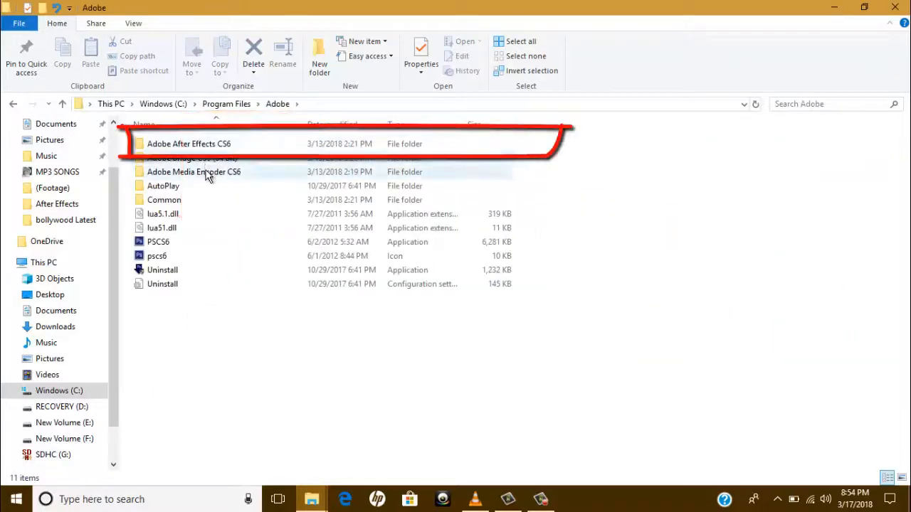
double_click(188, 144)
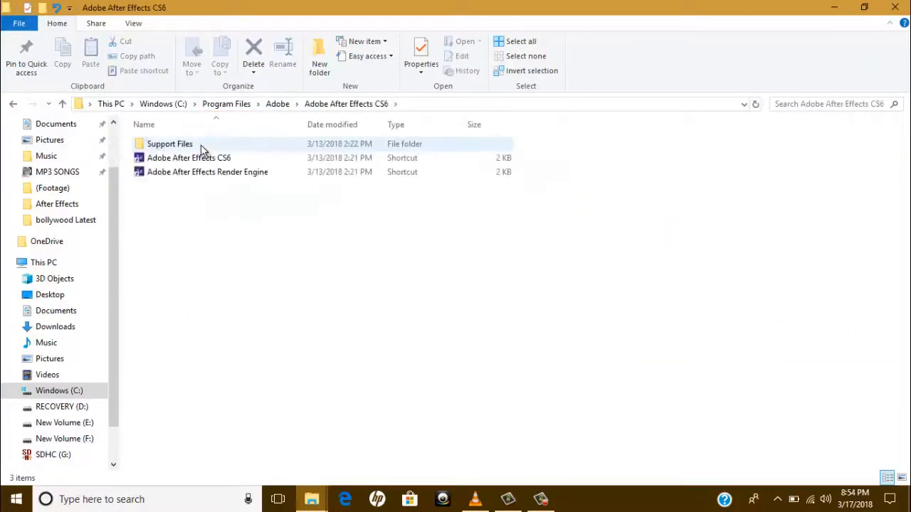
Run the Adobe After Effects CS6 shortcut as administrator from its context menu
click(188, 156)
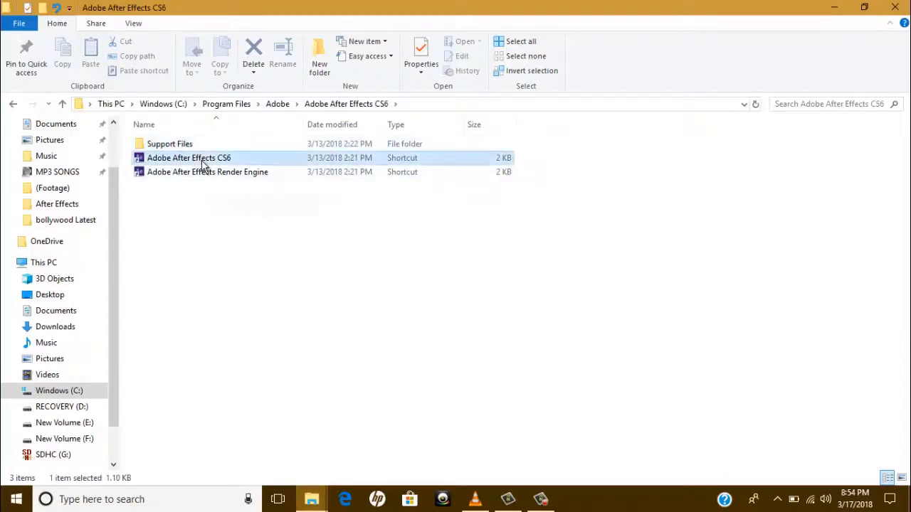
click(188, 156)
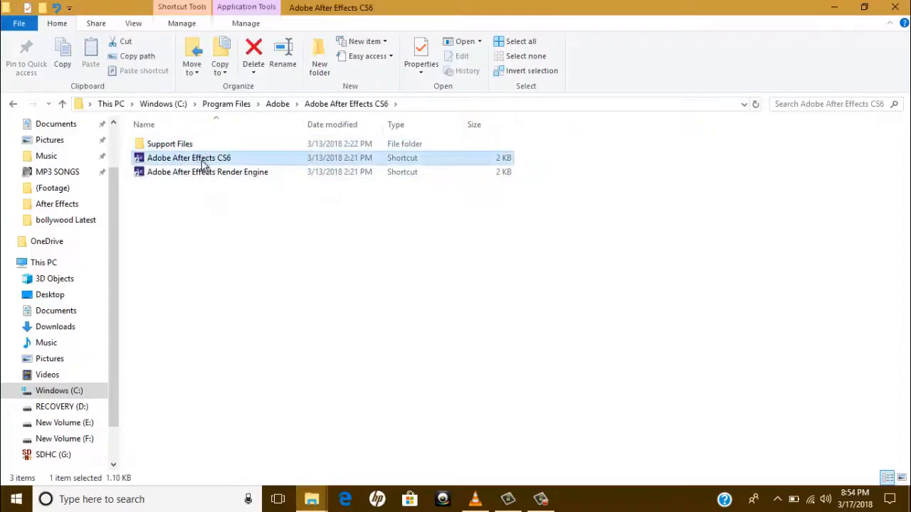
right_click(188, 156)
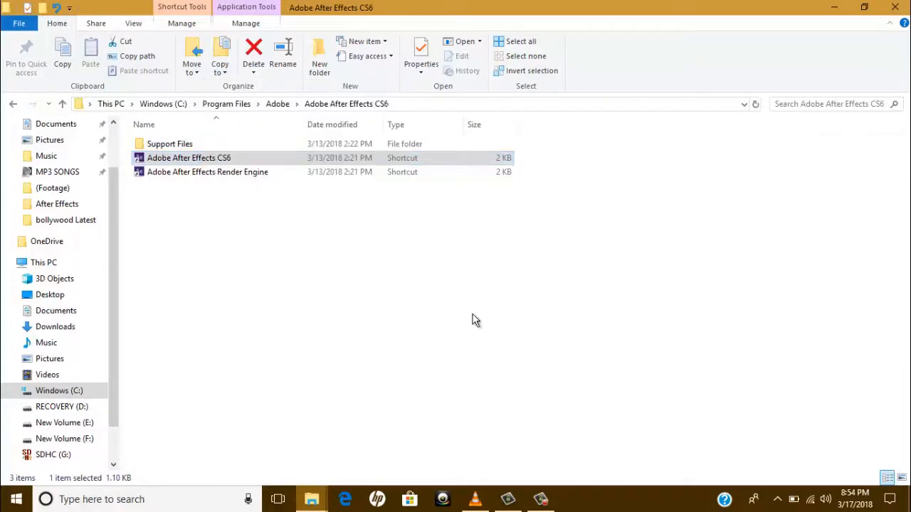
double_click(188, 157)
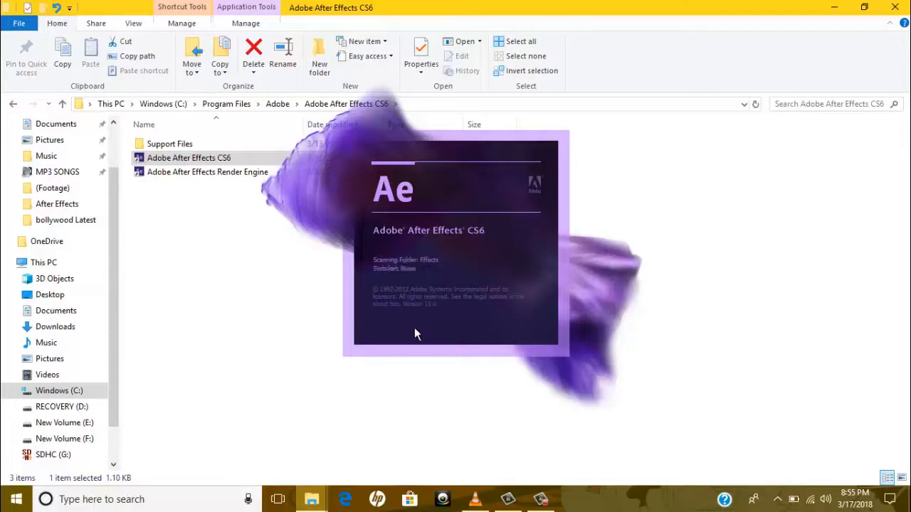
mouse_move(652, 193)
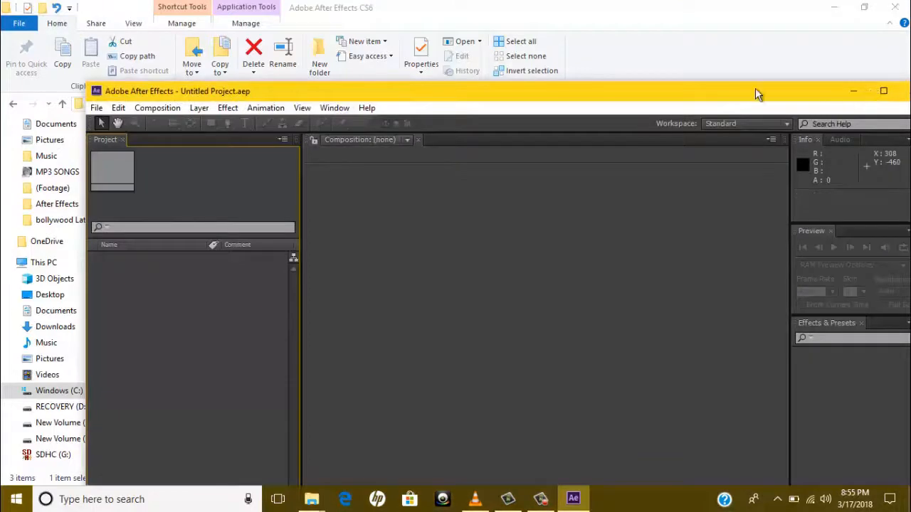
Maximize the After Effects window so the Untitled Project fills the screen
click(882, 91)
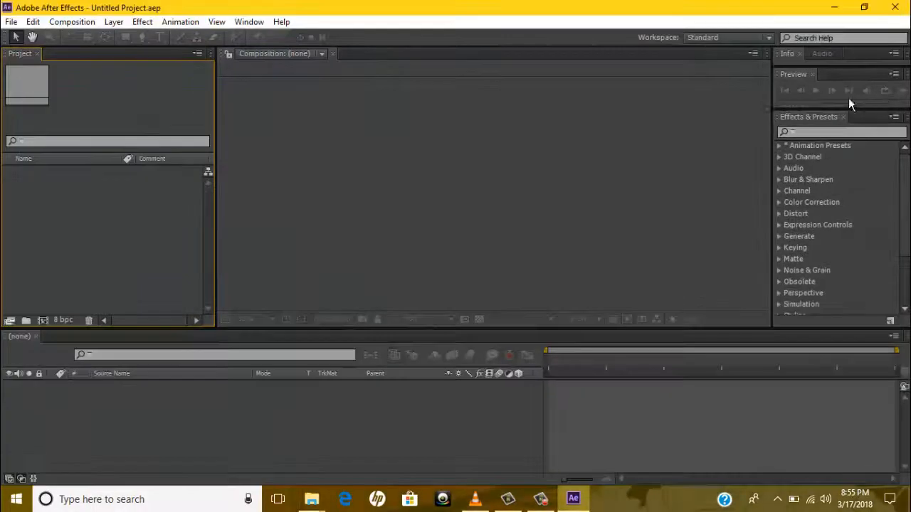
mouse_move(587, 365)
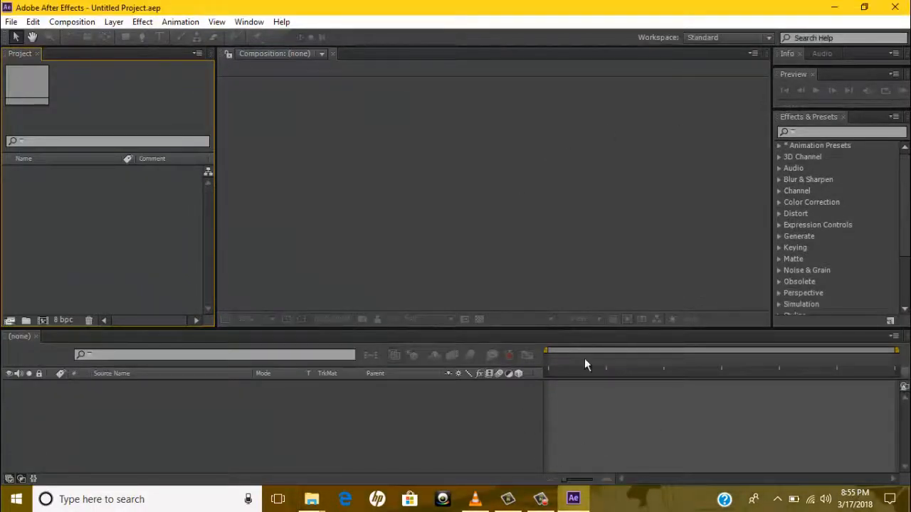